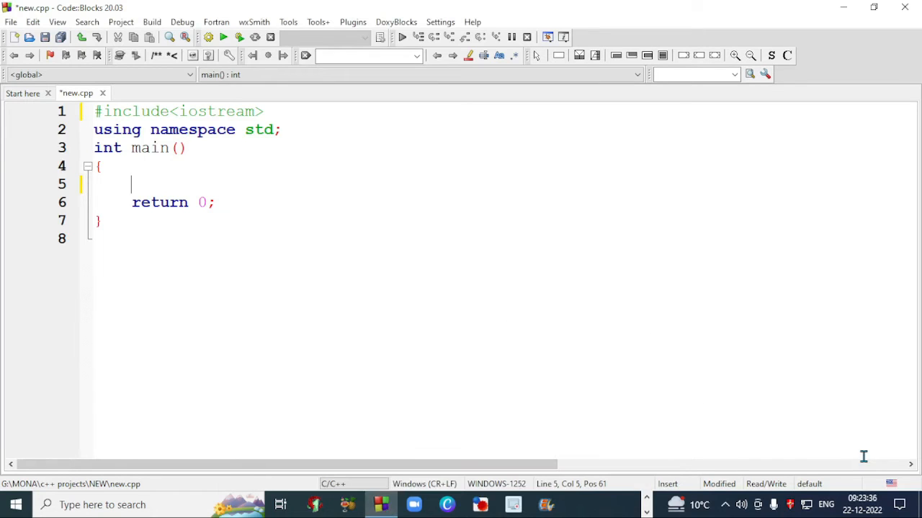
Step: Declare integer variables i and j inside main
{"action": "type", "text": "in"}
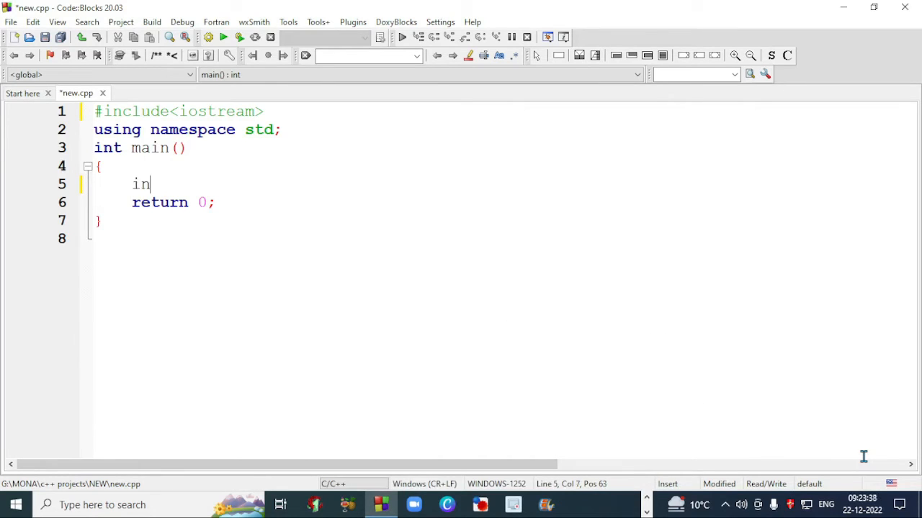
{"action": "type", "text": "t i,j;"}
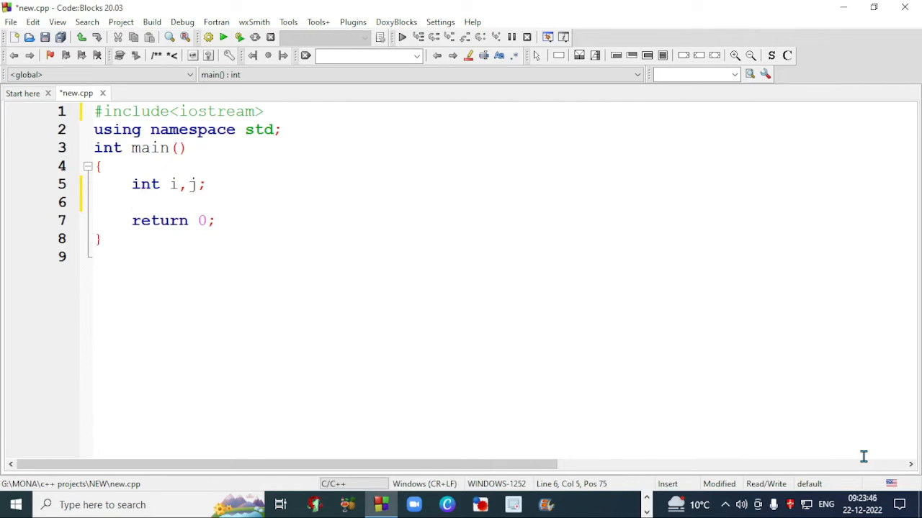
Step: Write the outer loop for(i=1;i<=5;i++) below the declaration
{"action": "type", "text": "f"}
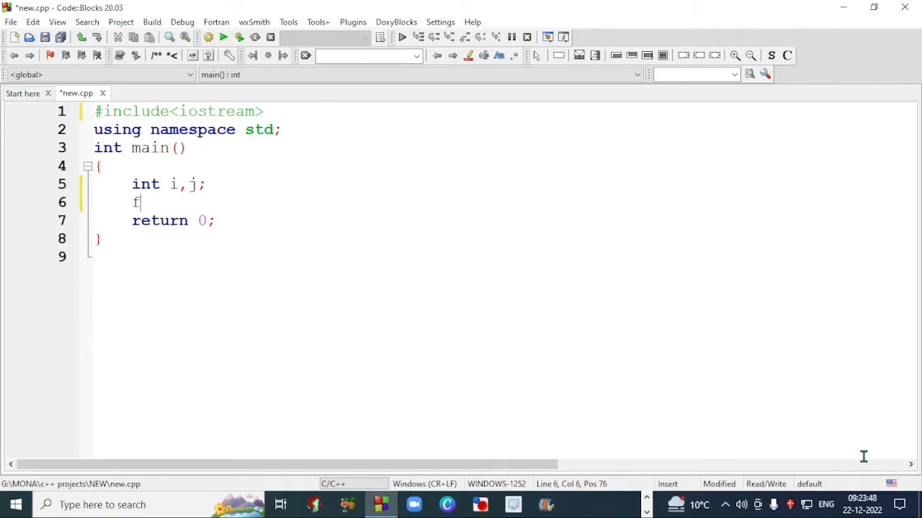
{"action": "type", "text": "or("}
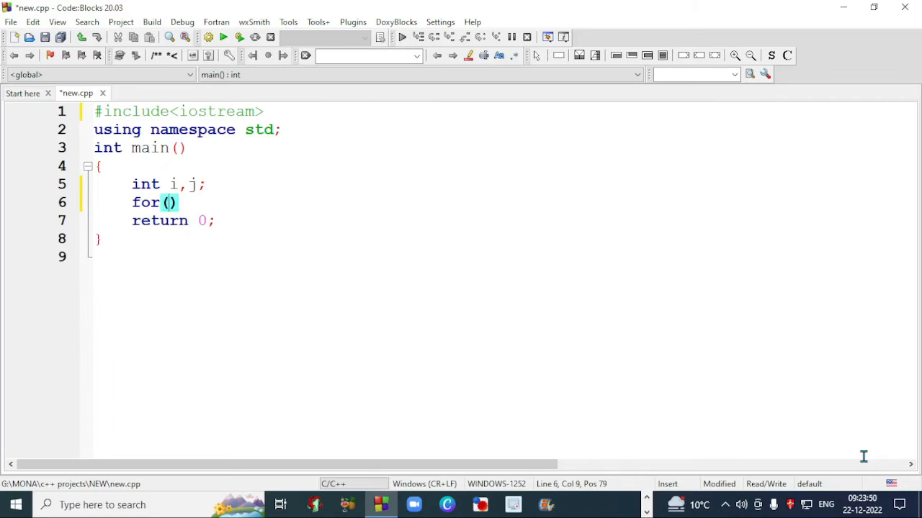
{"action": "type", "text": "i=1"}
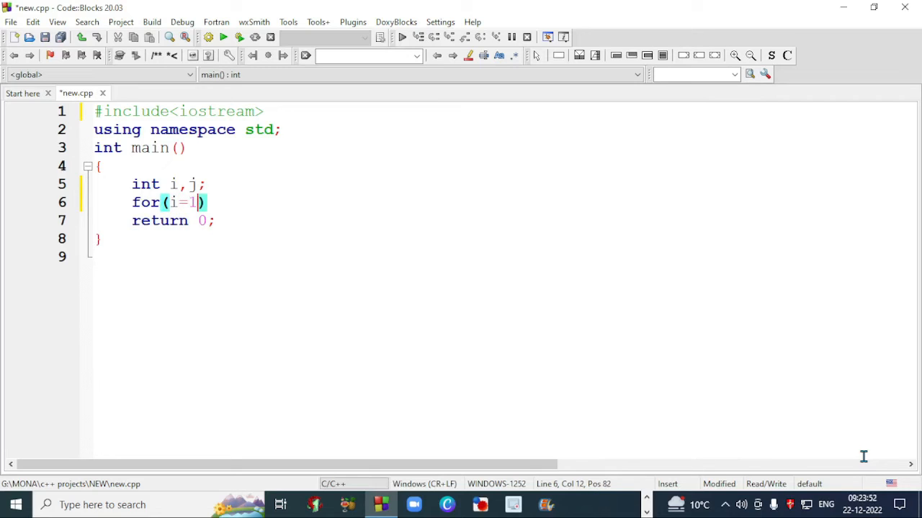
{"action": "type", "text": ";i<"}
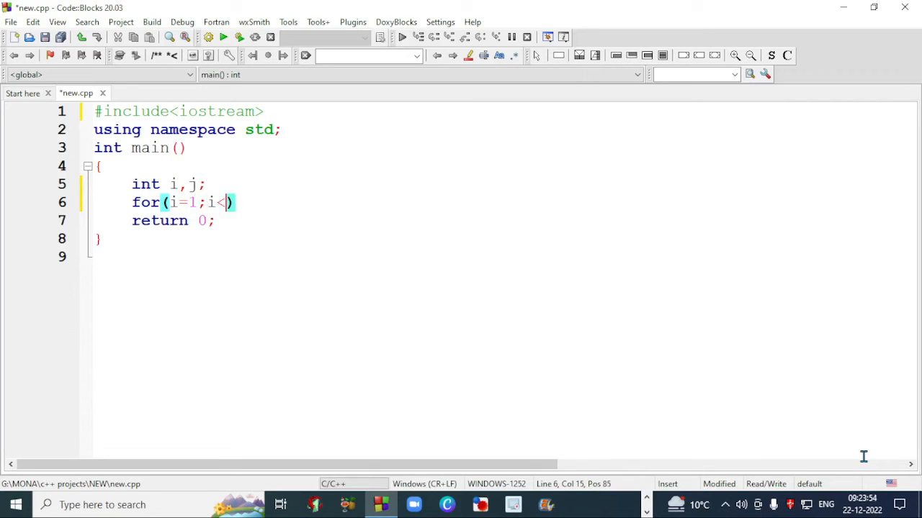
{"action": "type", "text": "=5;"}
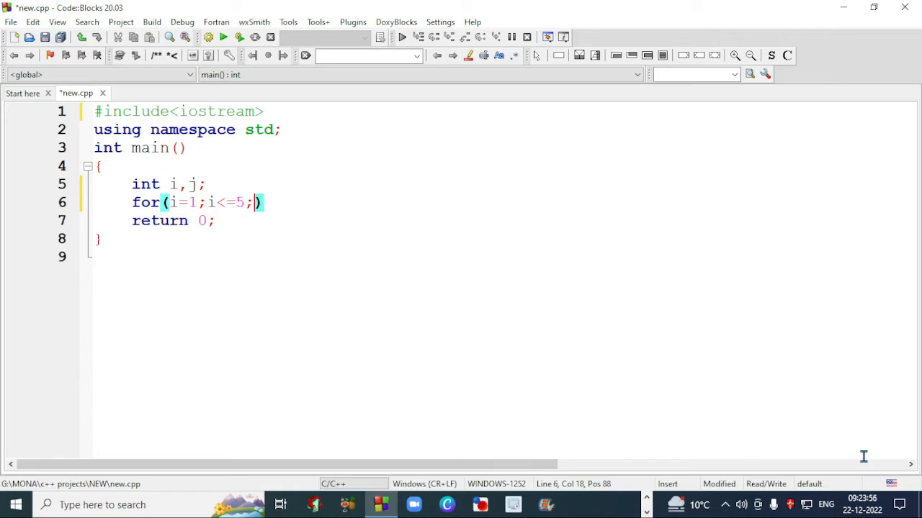
{"action": "type", "text": "i++"}
{"action": "type", "text": "for"}
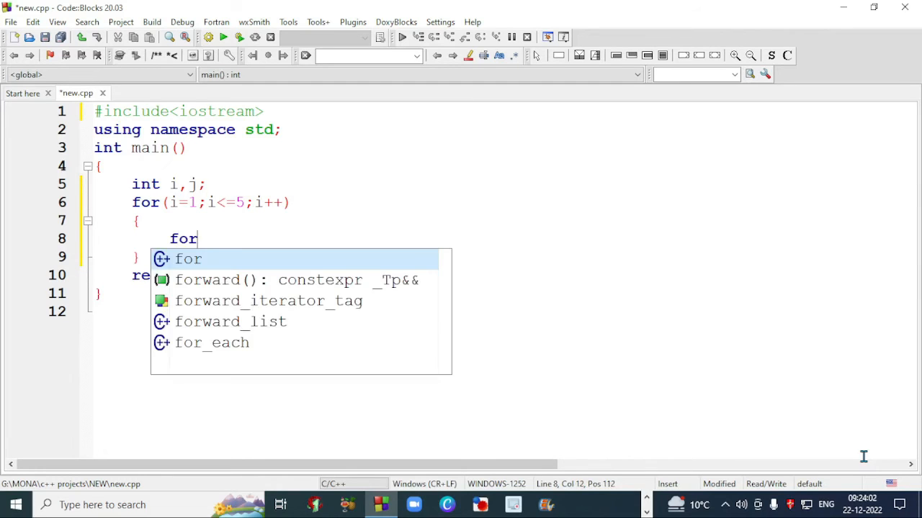
Step: Write the inner loop for(j=1;j<=i;j++) and begin its body with a brace
{"action": "type", "text": "(j="}
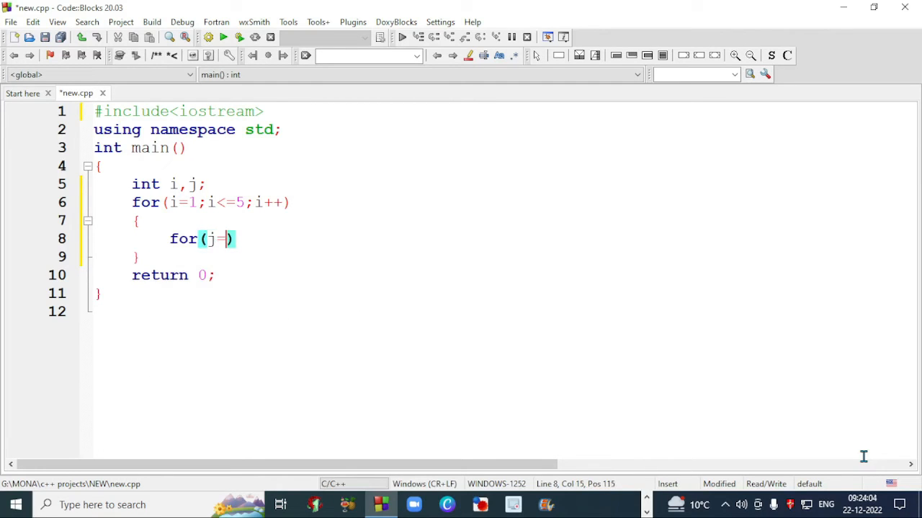
{"action": "type", "text": "1;"}
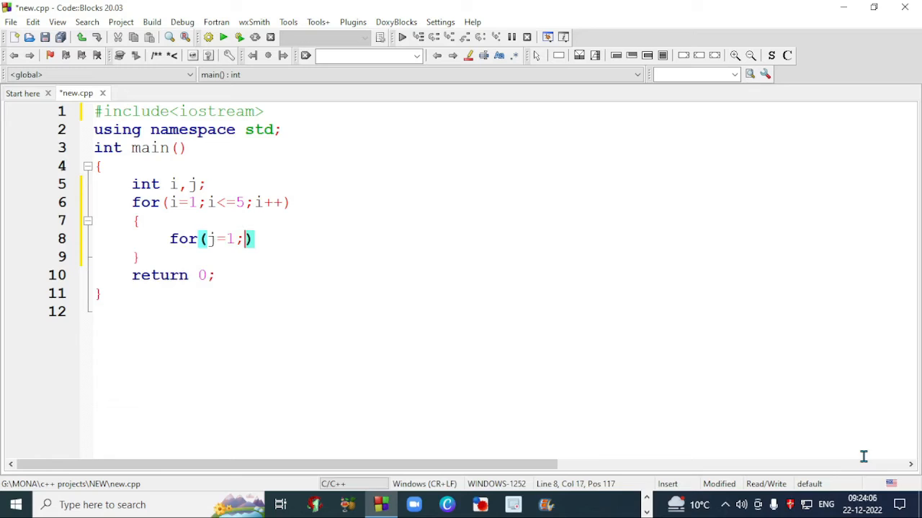
{"action": "type", "text": "j<="}
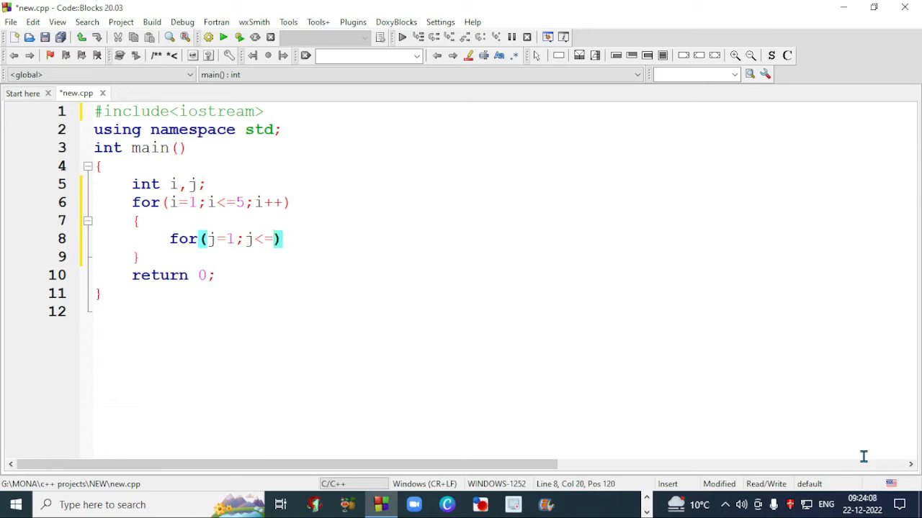
{"action": "type", "text": "i;"}
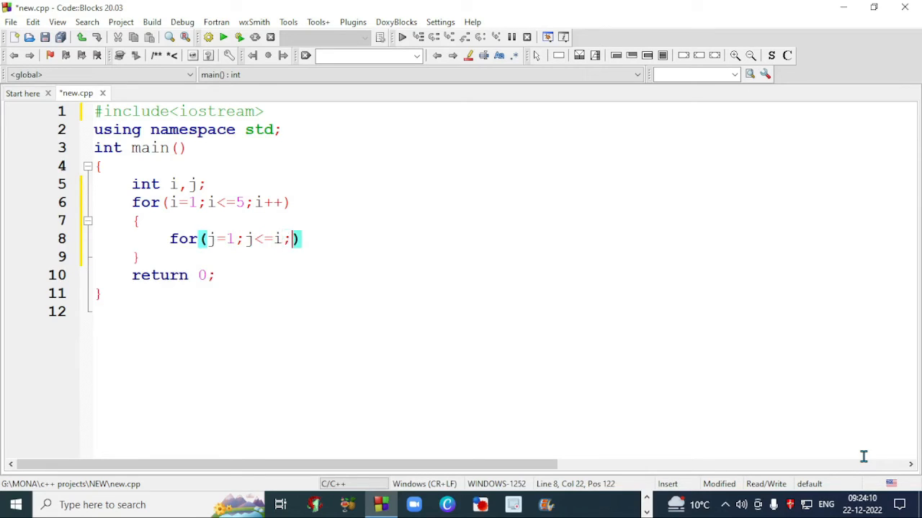
{"action": "type", "text": "j"}
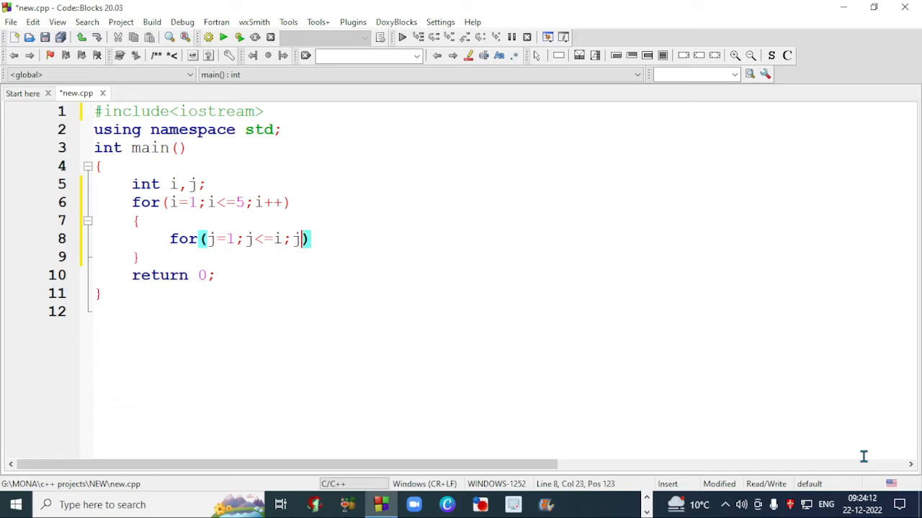
{"action": "type", "text": "++"}
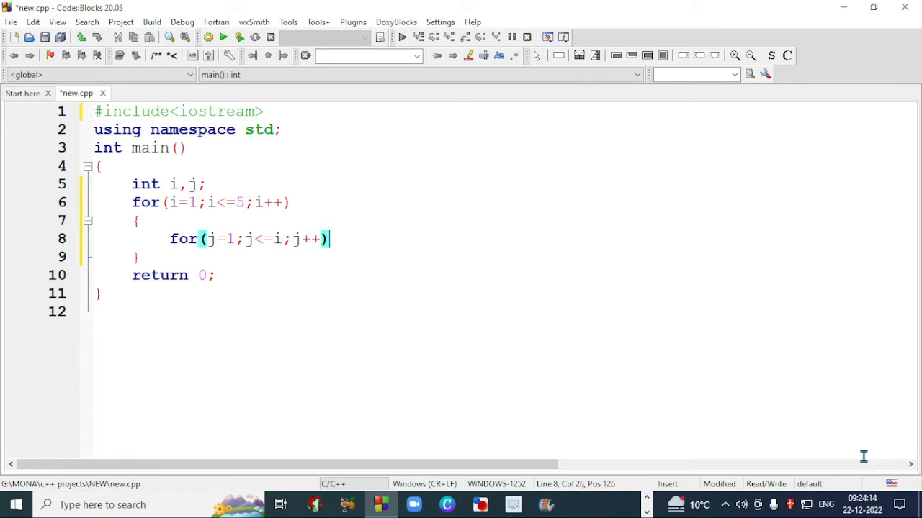
{"action": "type", "text": "{"}
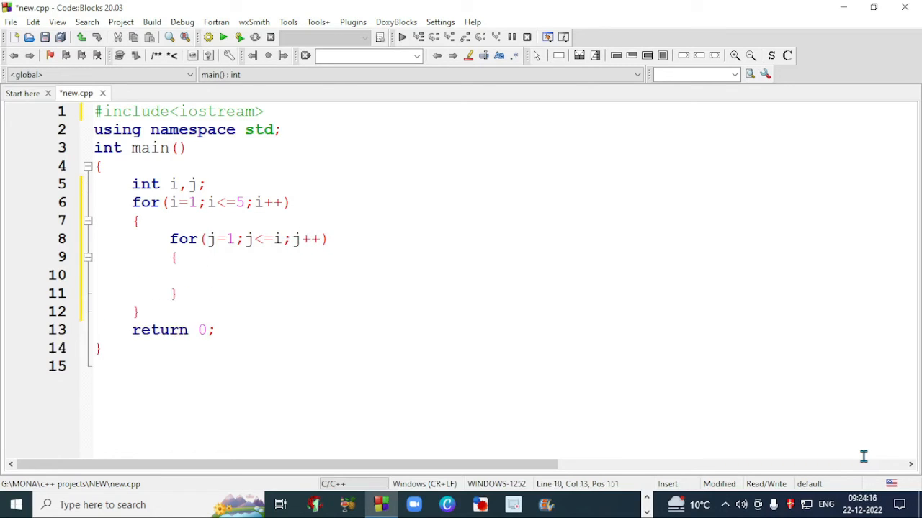
Step: Make the inner loop body print an asterisk with cout<<"*";
{"action": "type", "text": "co"}
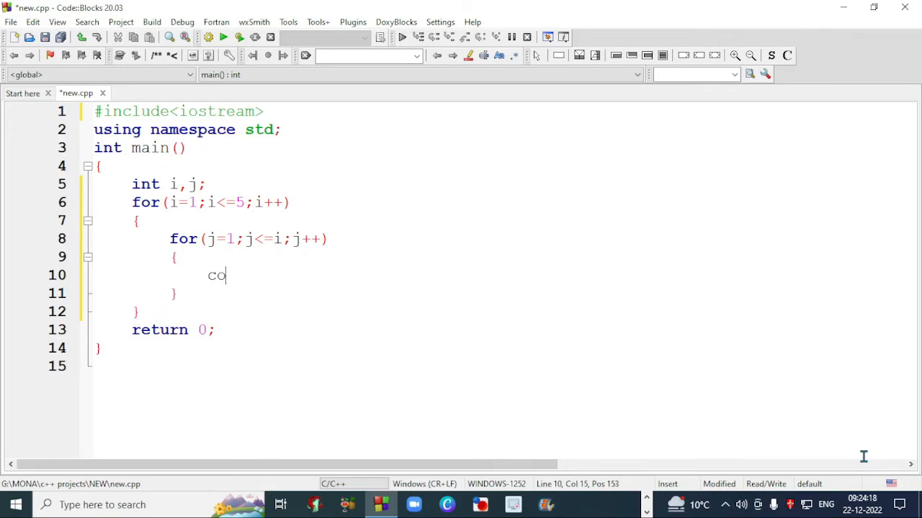
{"action": "type", "text": "ut<<"}
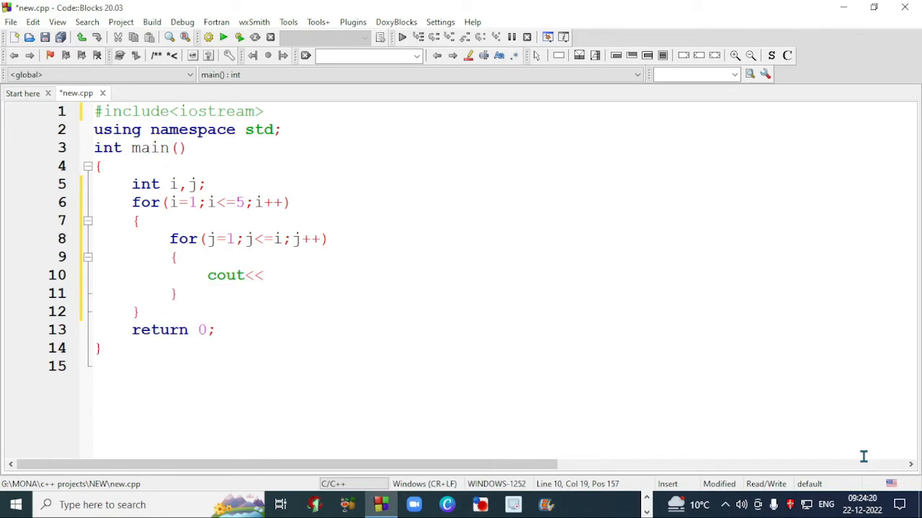
{"action": "type", "text": "\"*"}
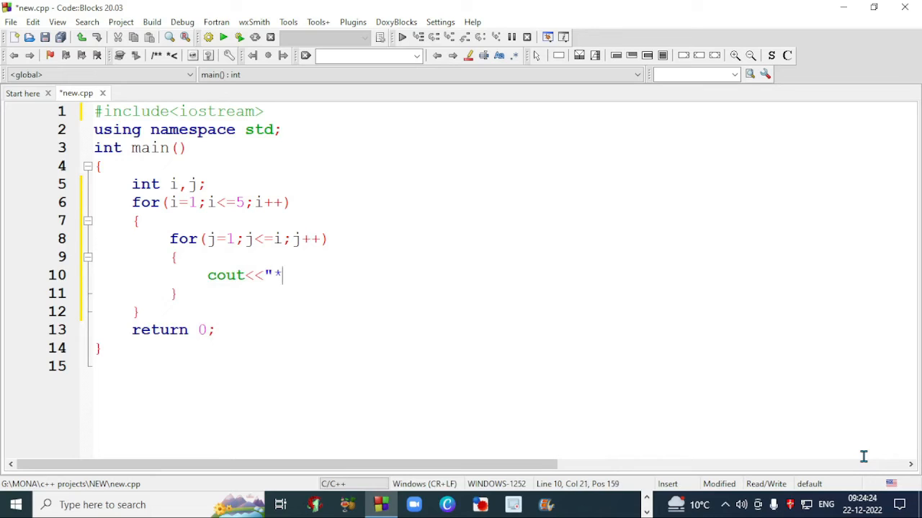
{"action": "type", "text": "\""}
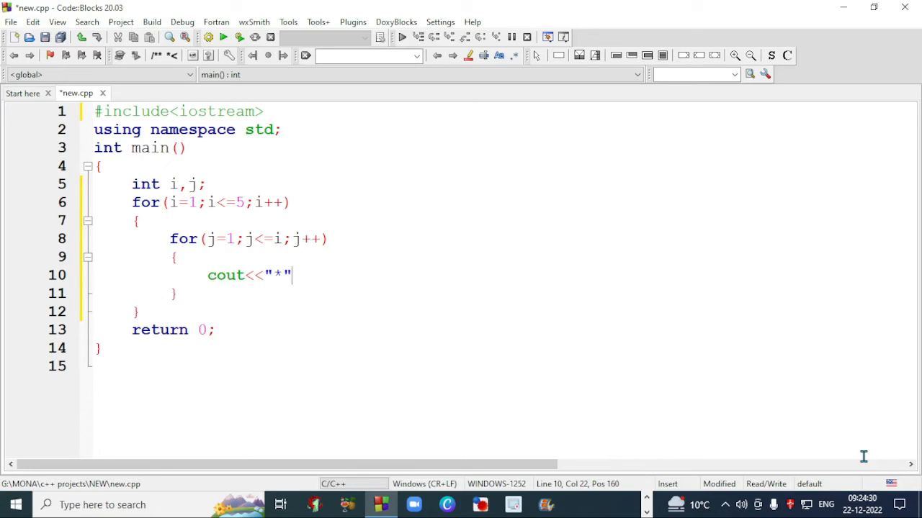
{"action": "type", "text": ";"}
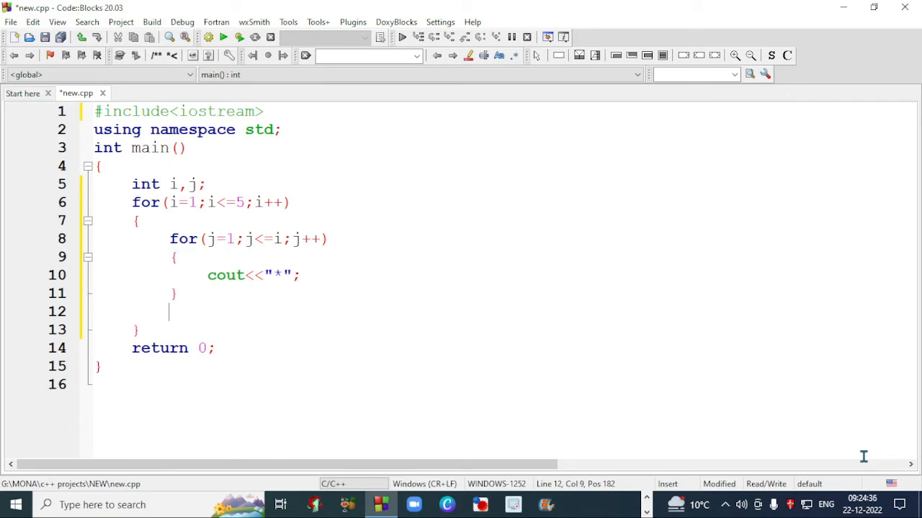
Step: Add cout<<"\n"; after the inner loop so each row ends with a line break
{"action": "type", "text": "cout"}
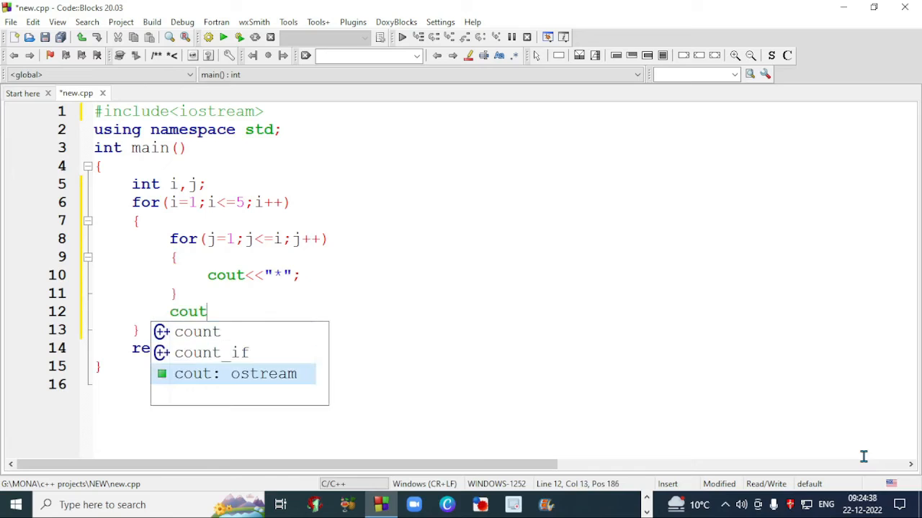
{"action": "type", "text": "<<"}
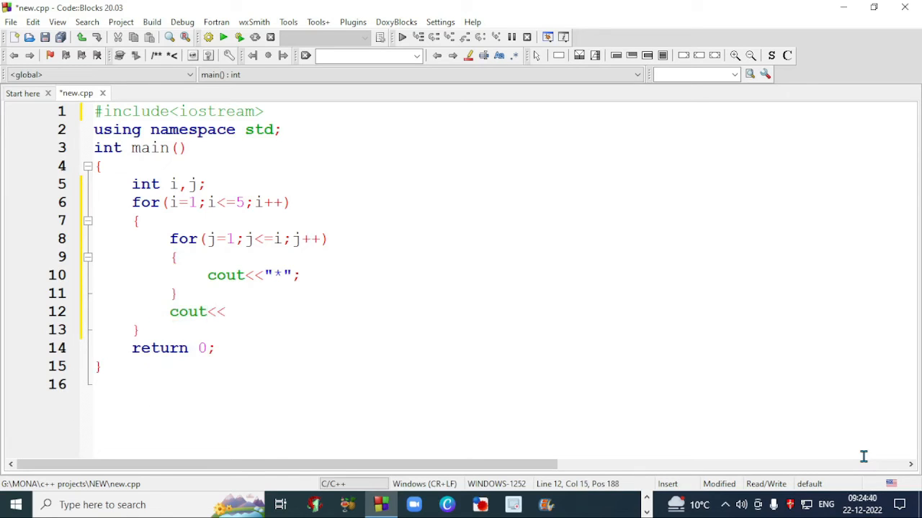
{"action": "type", "text": "\"\\"}
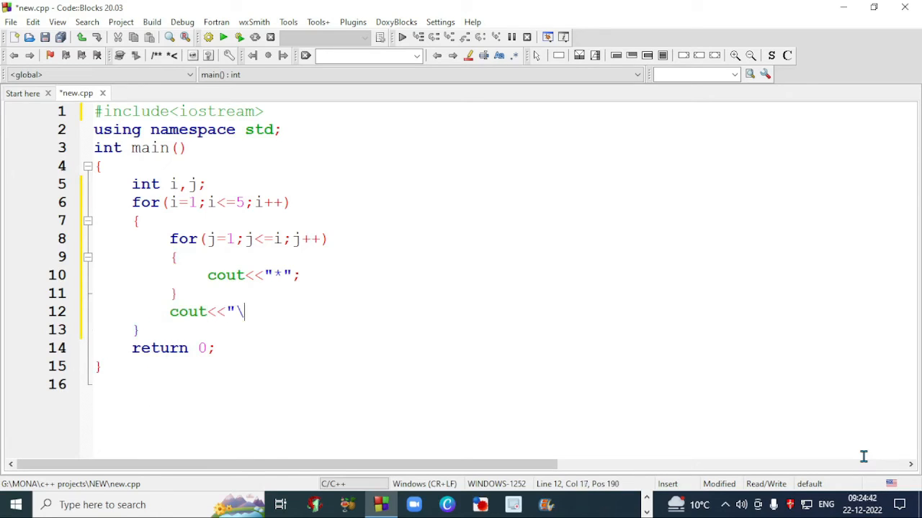
{"action": "type", "text": "n\""}
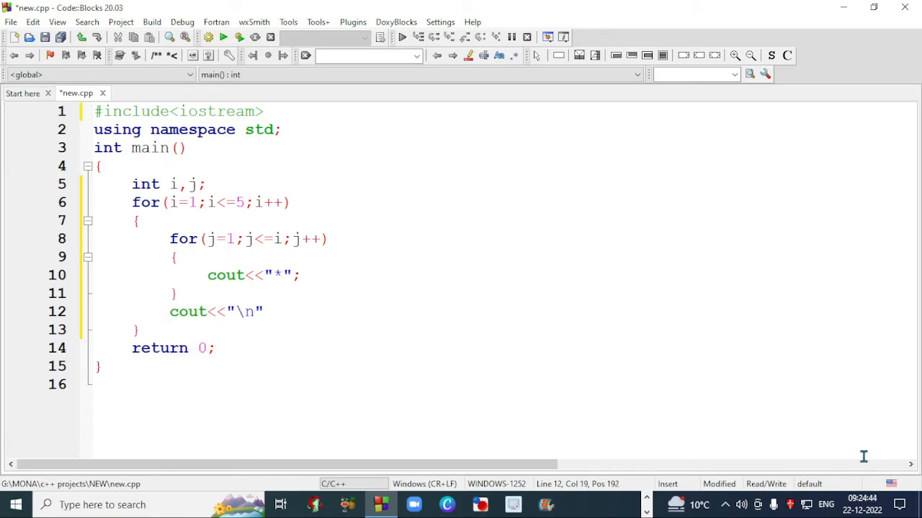
{"action": "type", "text": ";"}
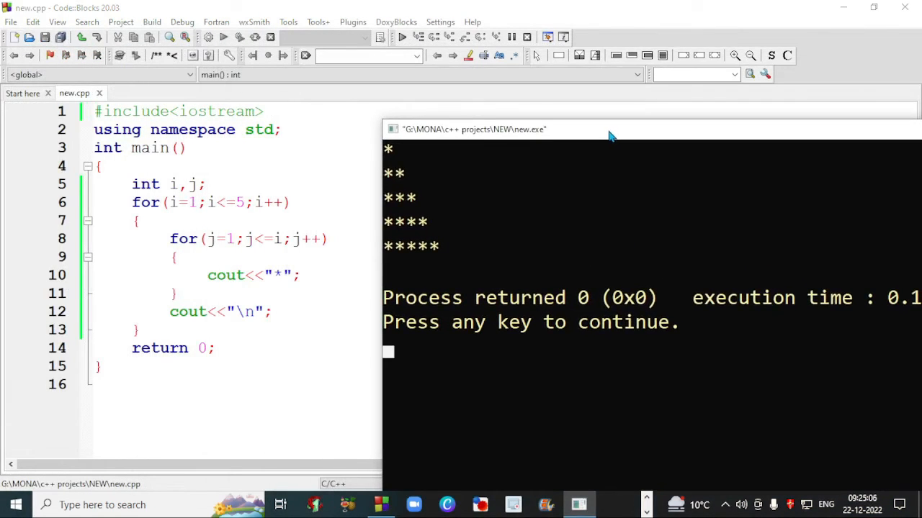
{"action": "mouse_move", "coordinate": [453, 277]}
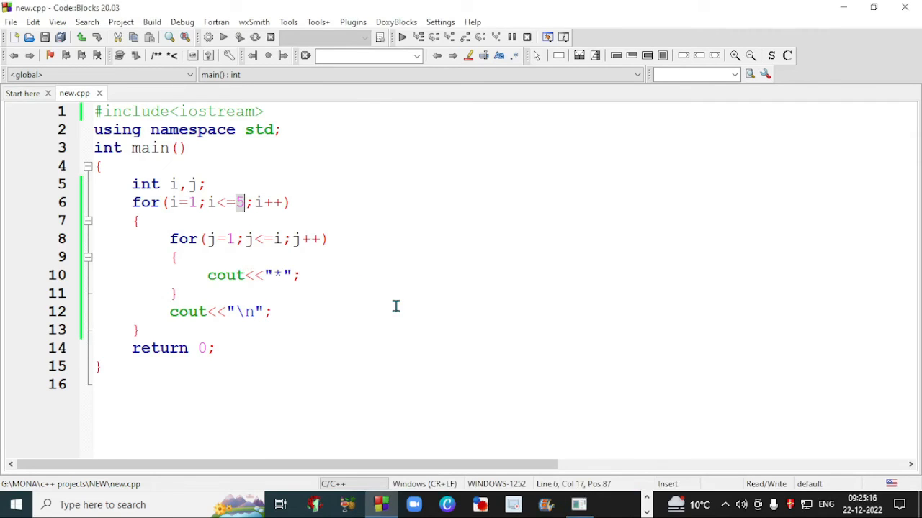
Step: Change the outer loop limit to i<=10 and build and run the program again
{"action": "type", "text": "1"}
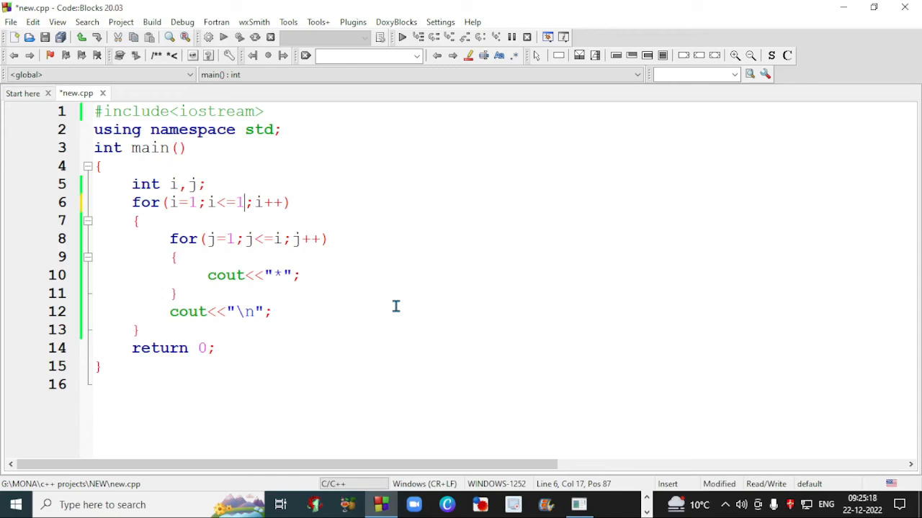
{"action": "type", "text": "0"}
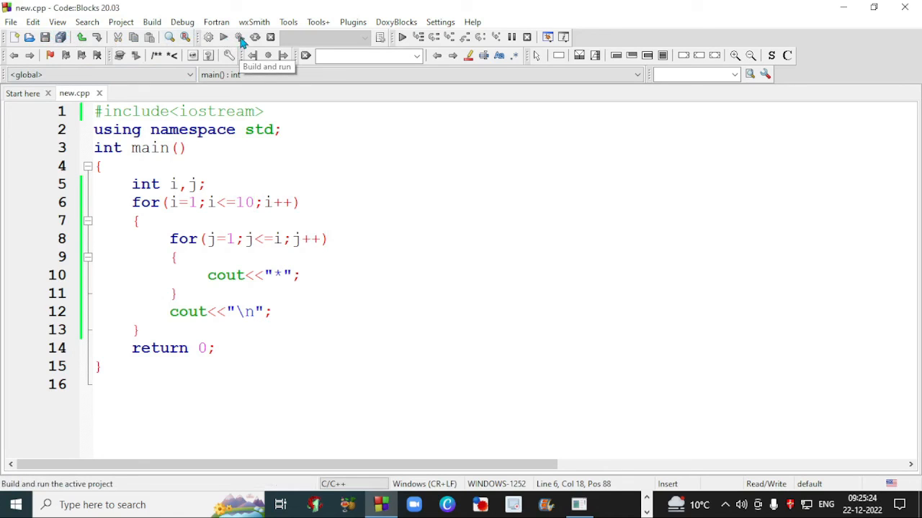
{"action": "left_click", "coordinate": [222, 38]}
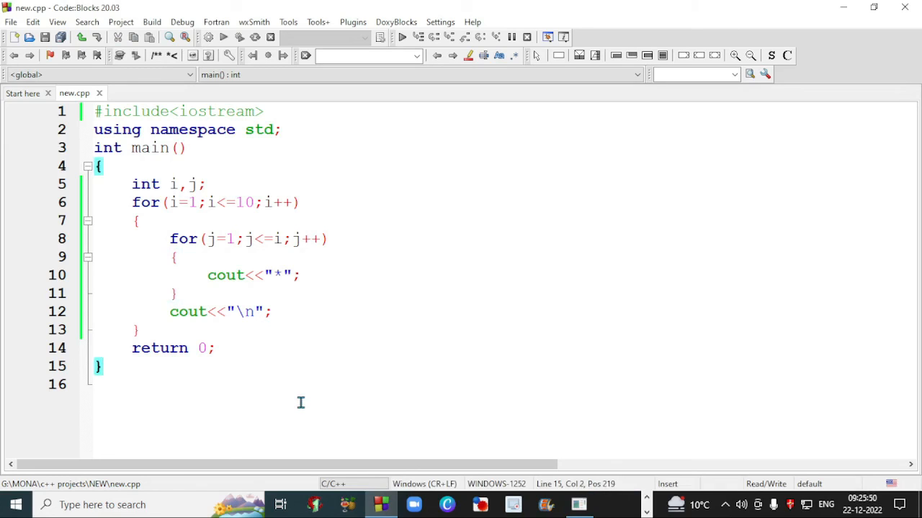
{"action": "mouse_move", "coordinate": [314, 380]}
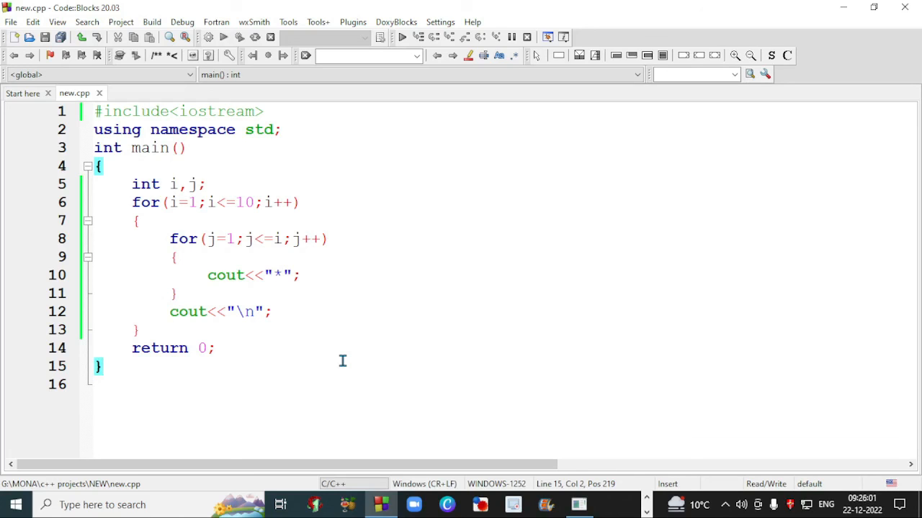
{"action": "mouse_move", "coordinate": [418, 400]}
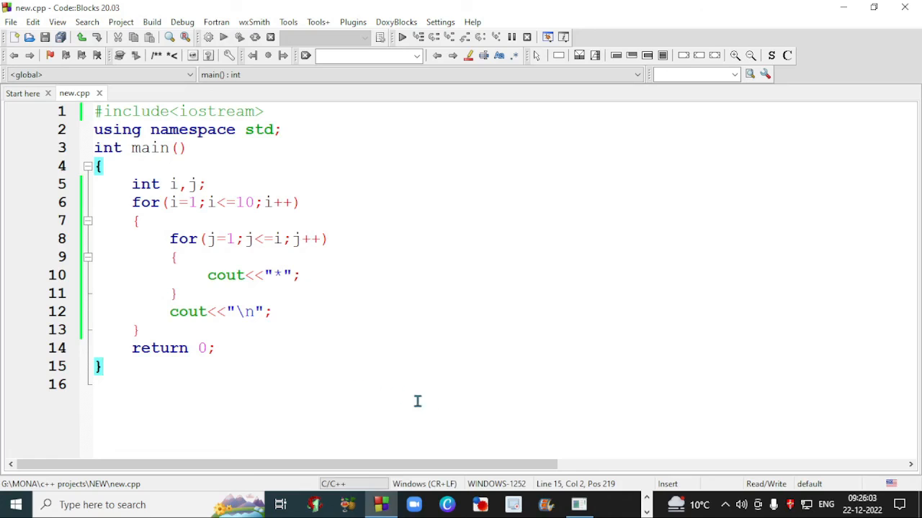
{"action": "mouse_move", "coordinate": [491, 414]}
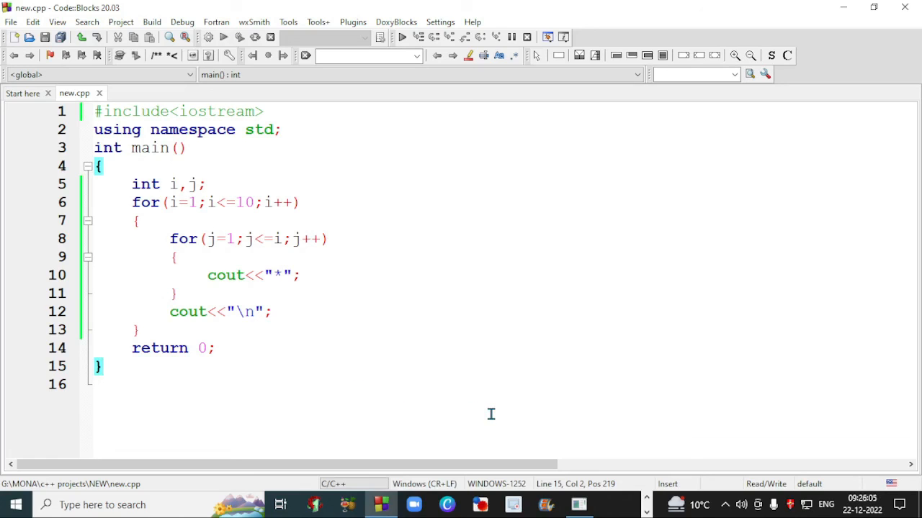